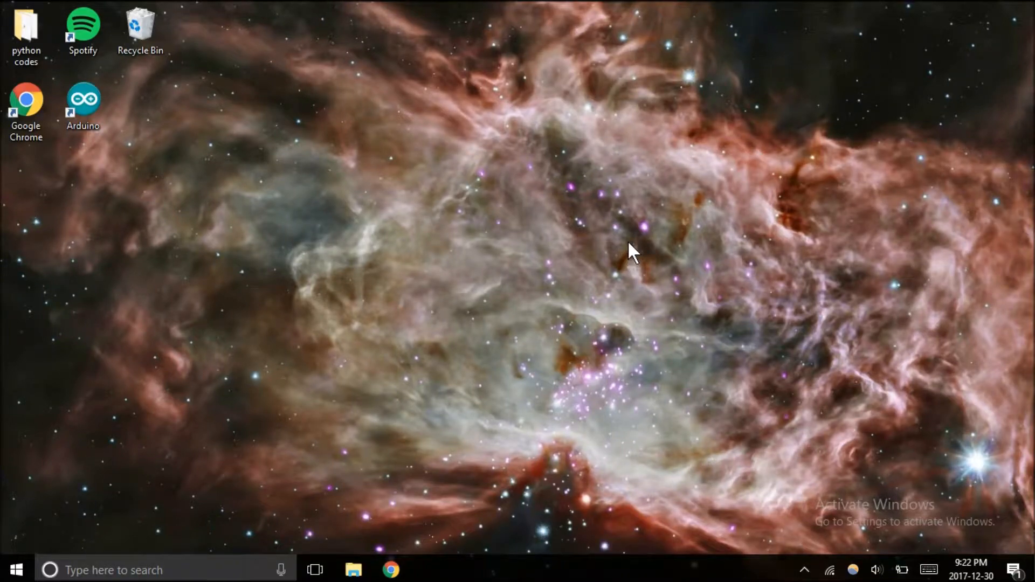
pyautogui.moveTo(522, 262)
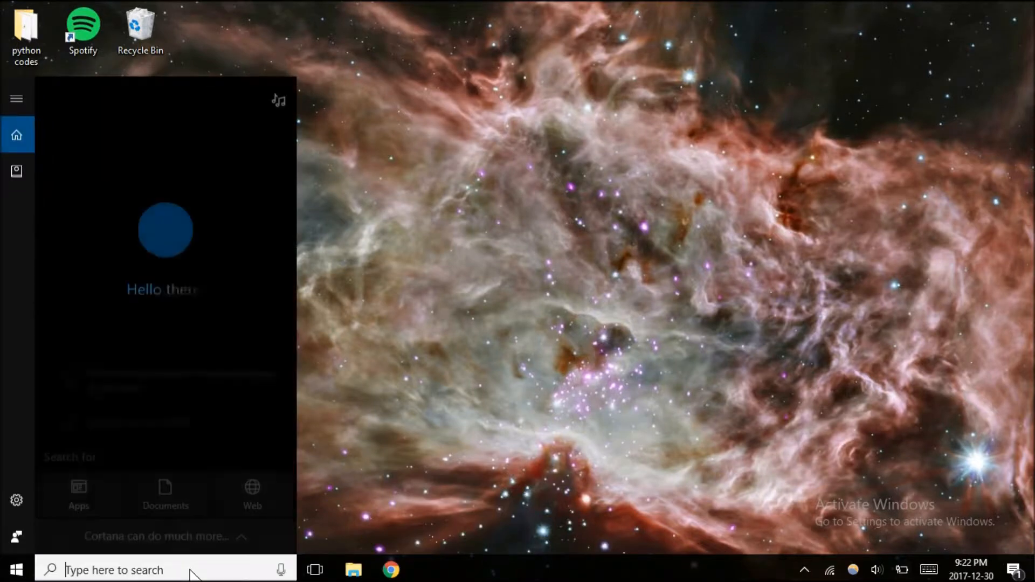
# - Search the Start menu for 'defragment'
pyautogui.write('defragment')
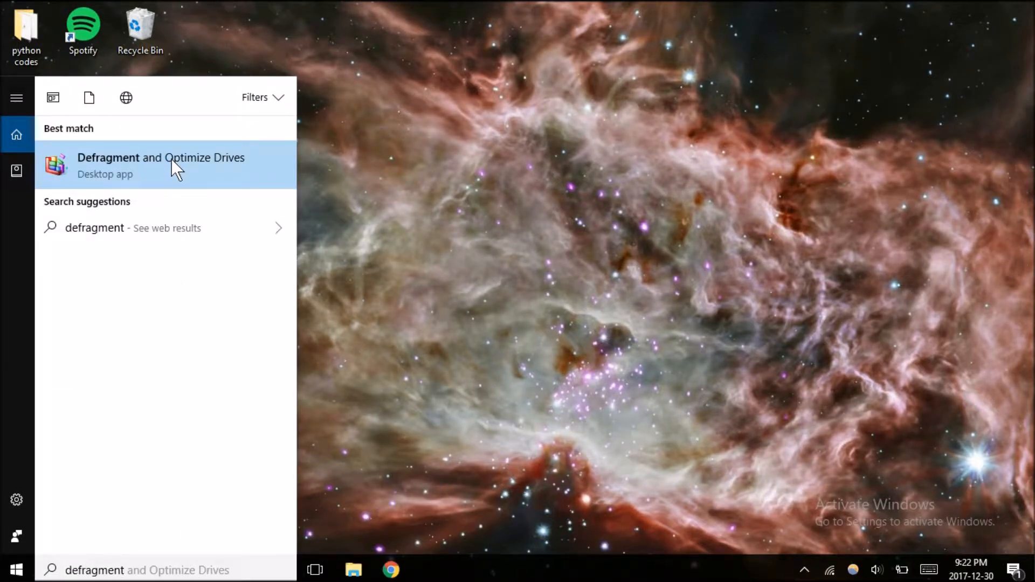
# - Launch Defragment and Optimize Drives and analyze the C: drive
pyautogui.click(161, 165)
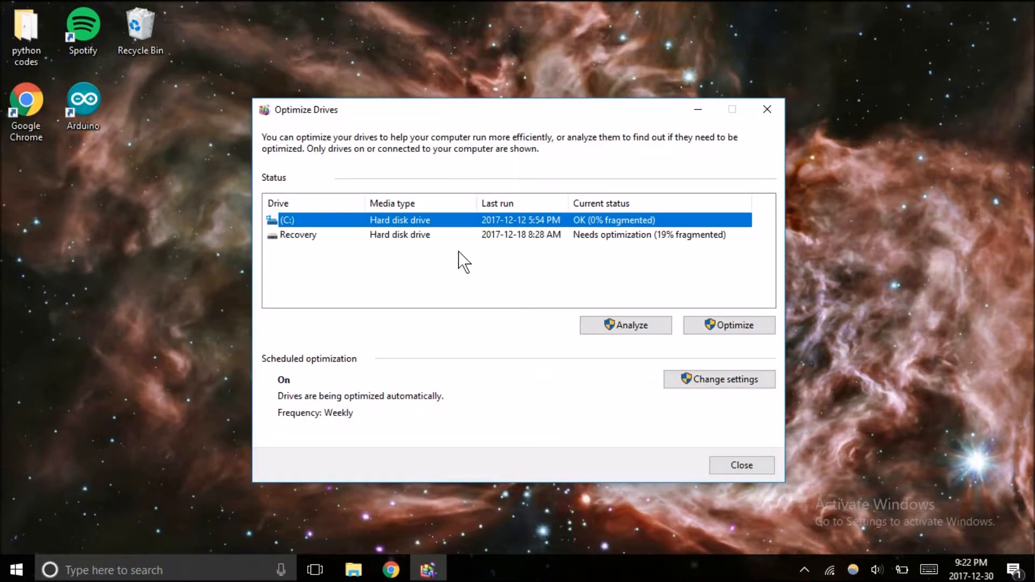
pyautogui.click(626, 326)
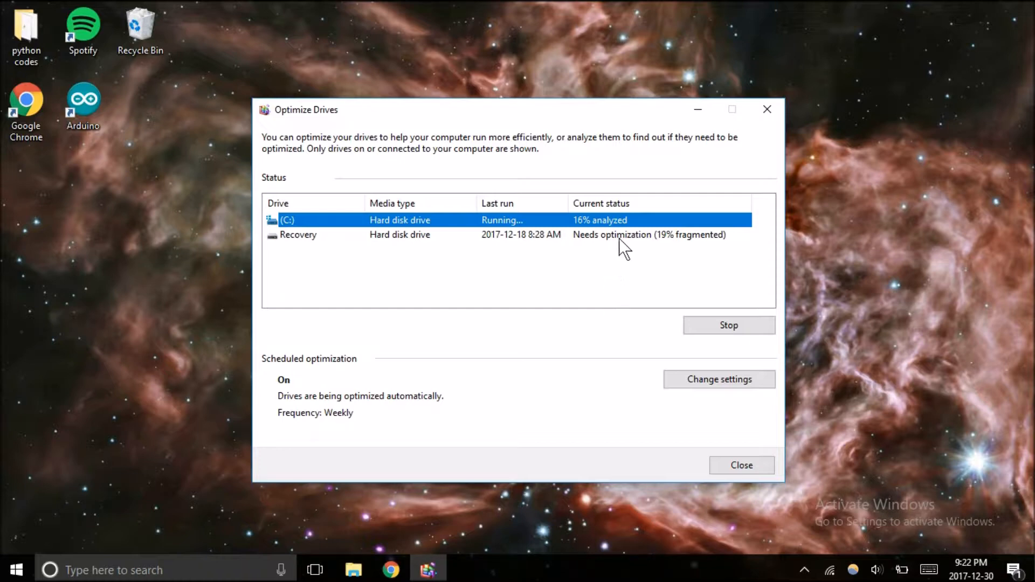
pyautogui.moveTo(629, 242)
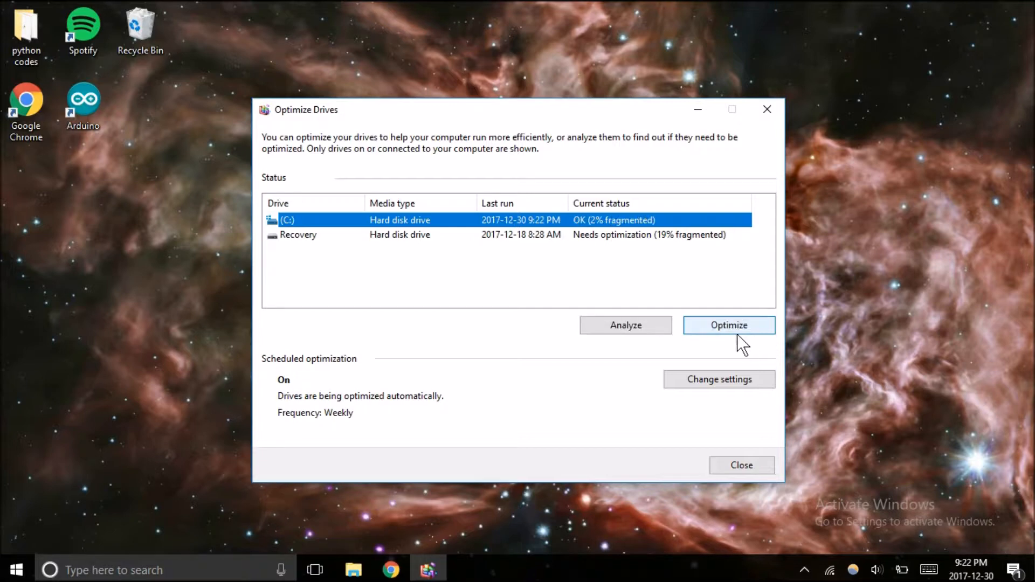
# - Optimize the 2%-fragmented C: drive
pyautogui.click(729, 326)
pyautogui.write('task')
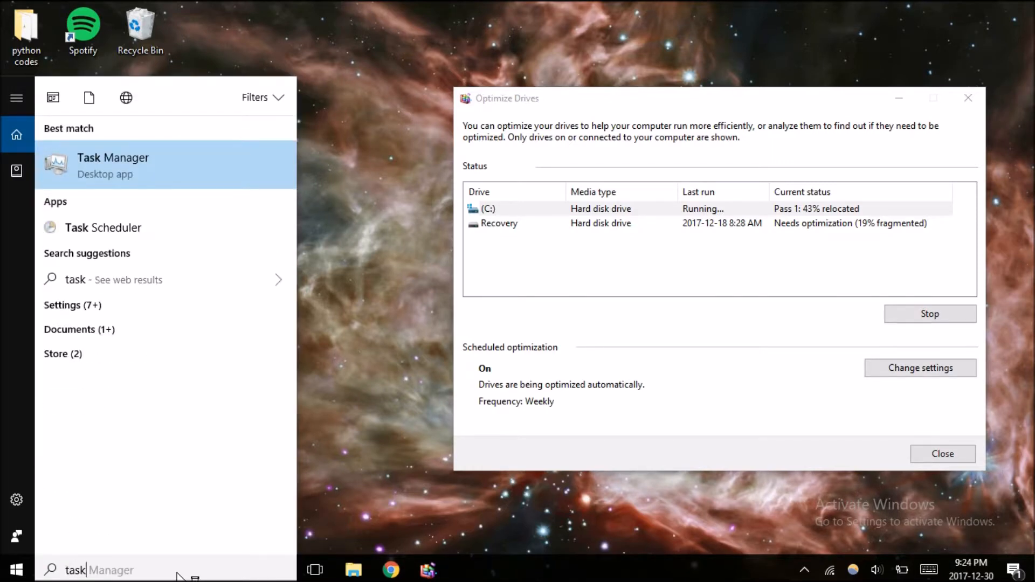
# - Launch Task Manager from the 'task' search results
pyautogui.click(113, 164)
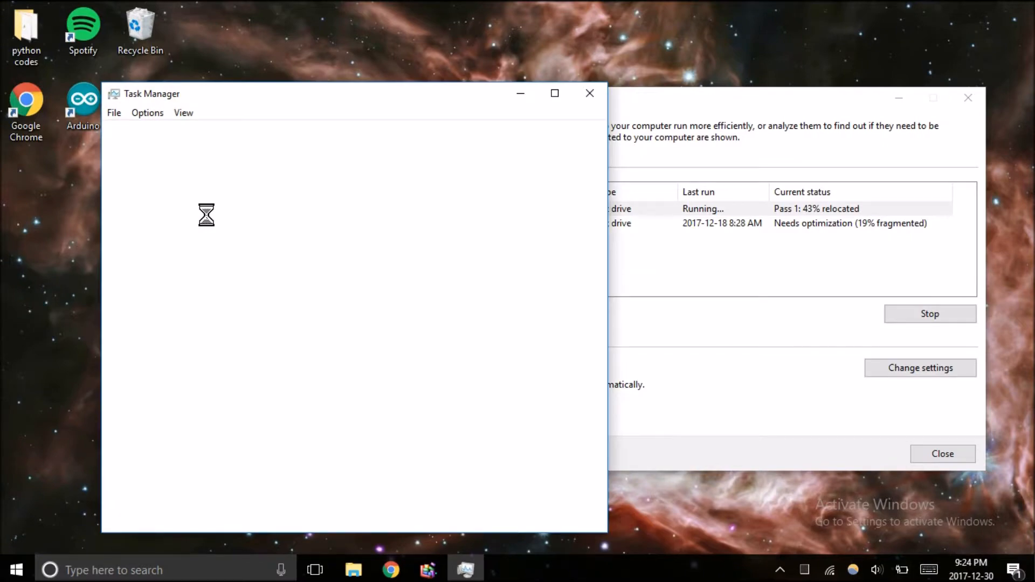